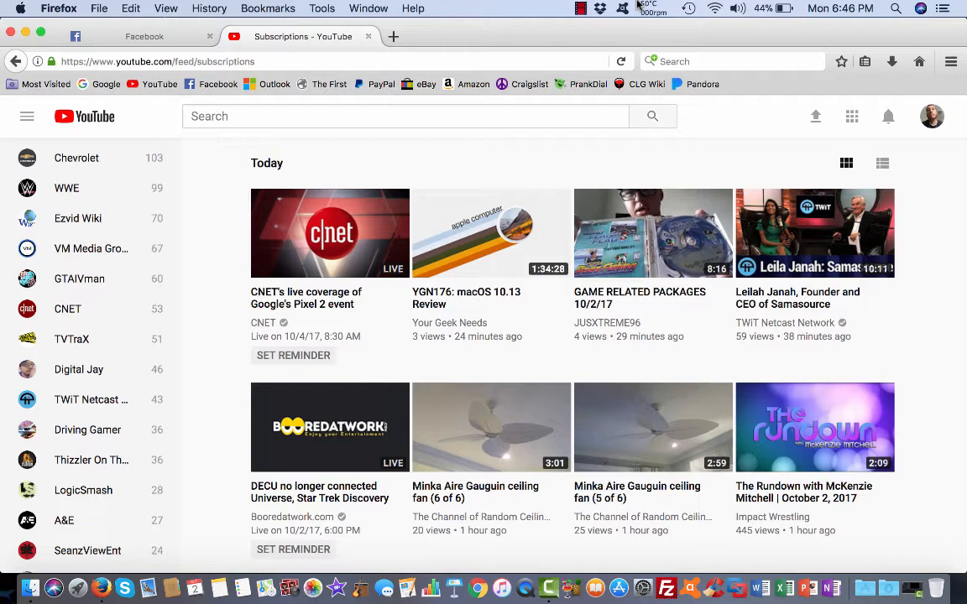
# Check the Firefox version from the application menu and dismiss the About window.
pyautogui.click(59, 7)
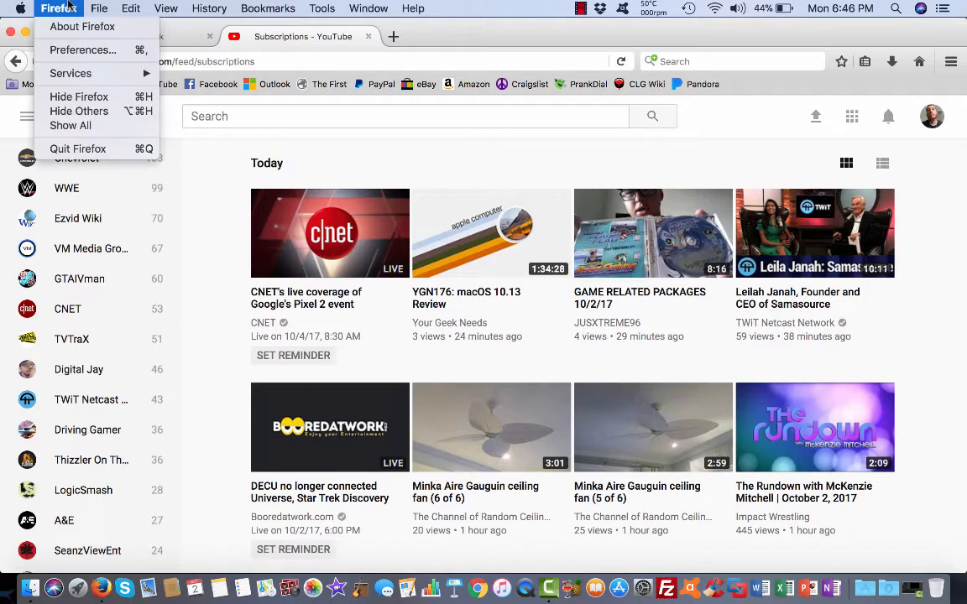
pyautogui.click(80, 26)
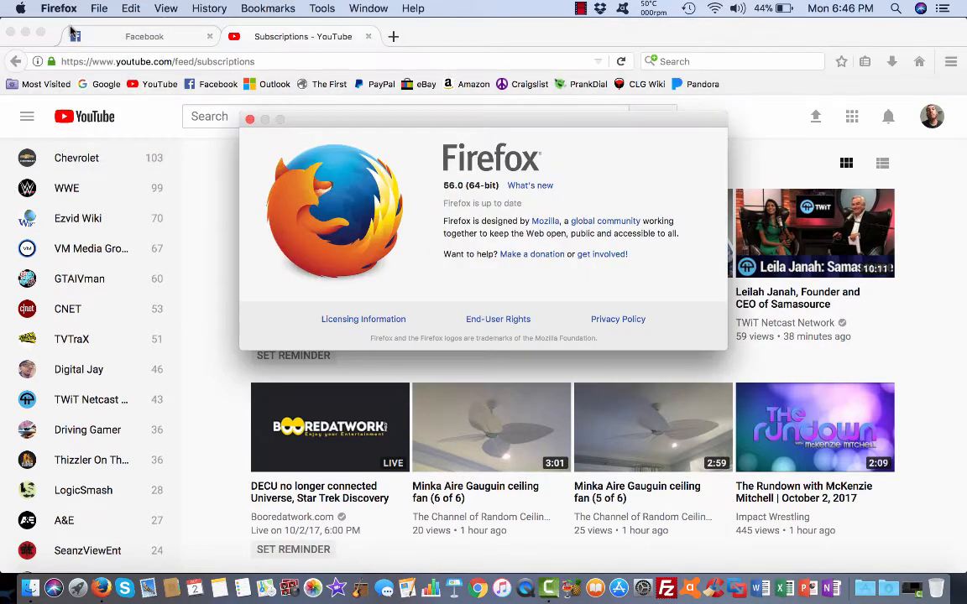
pyautogui.moveTo(258, 136)
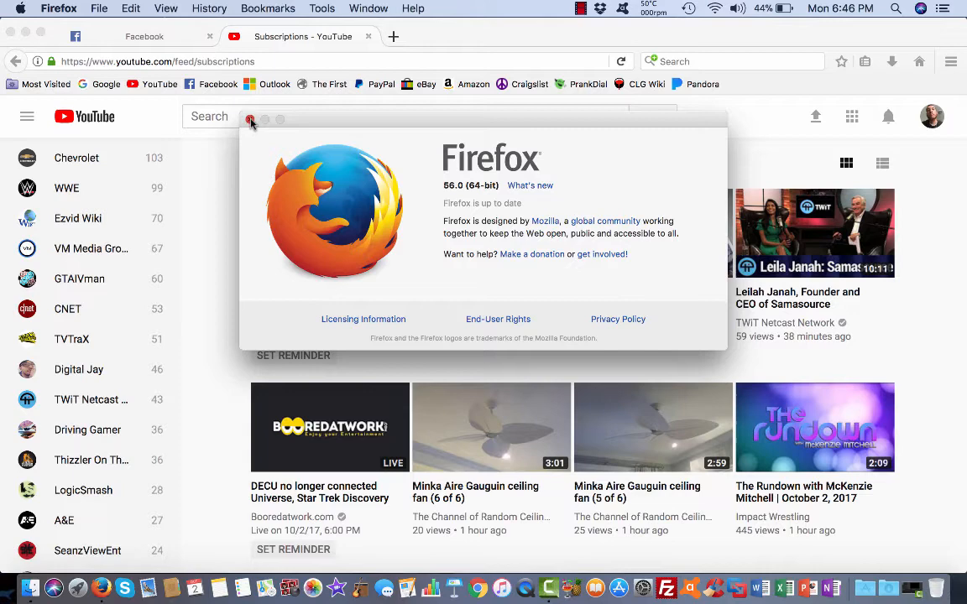
pyautogui.click(250, 120)
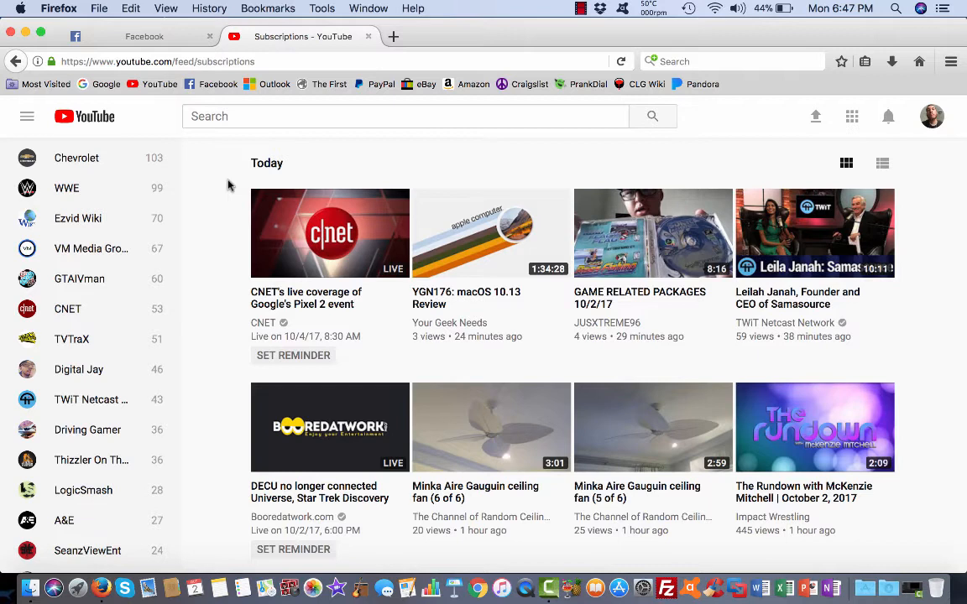
pyautogui.moveTo(214, 196)
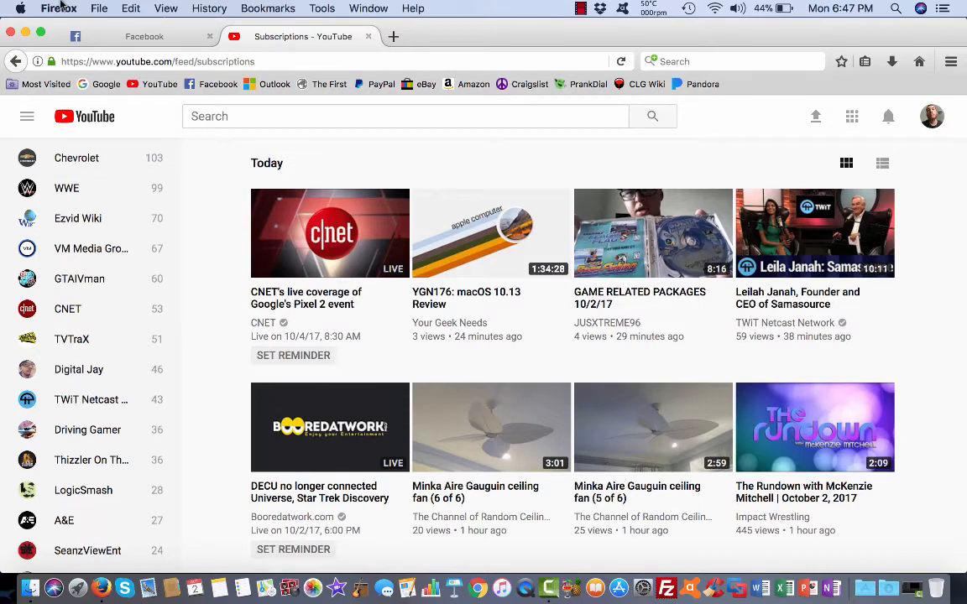
# Bring up Firefox Preferences and switch to the Privacy & Security section.
pyautogui.click(57, 6)
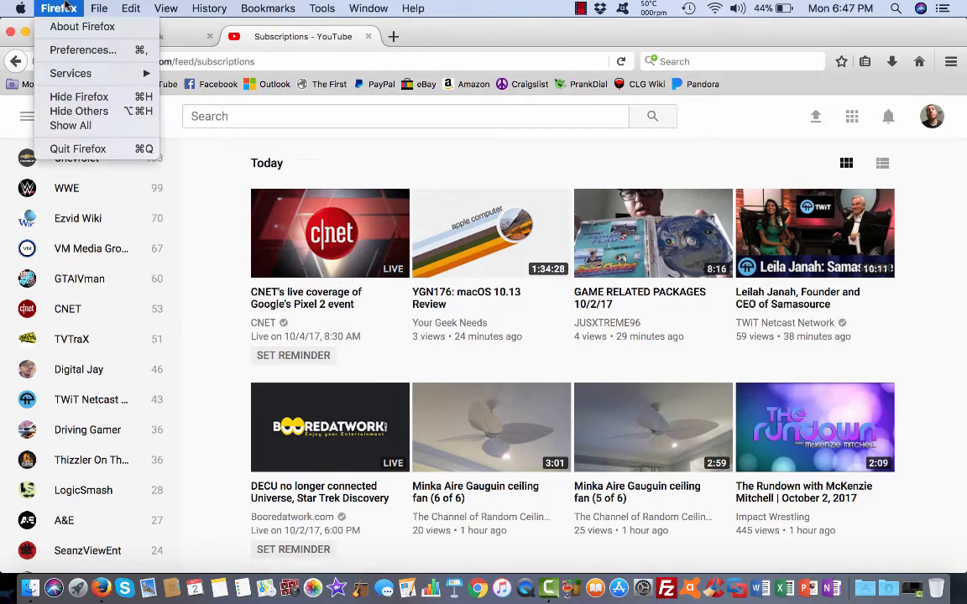
pyautogui.moveTo(82, 51)
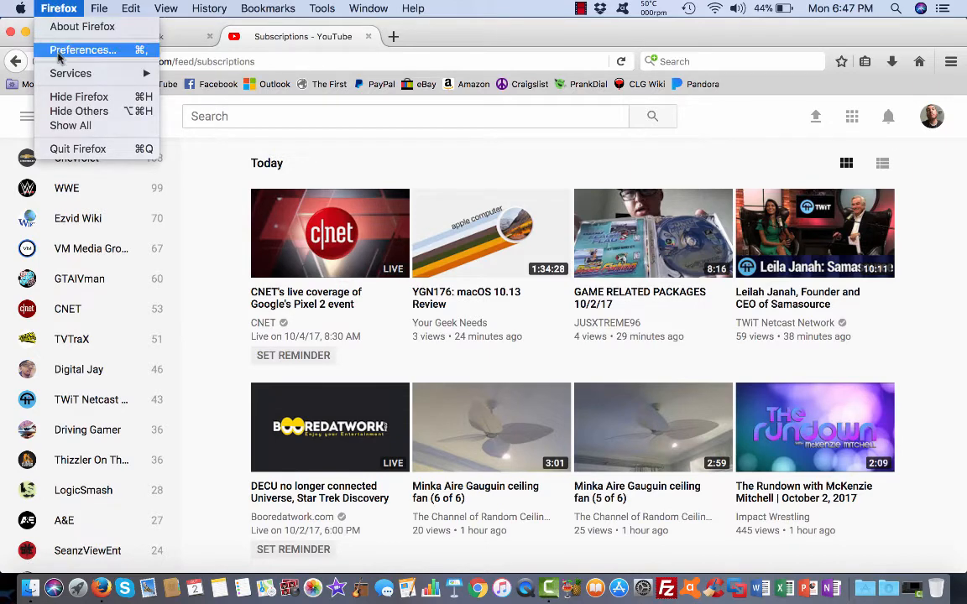
pyautogui.click(82, 50)
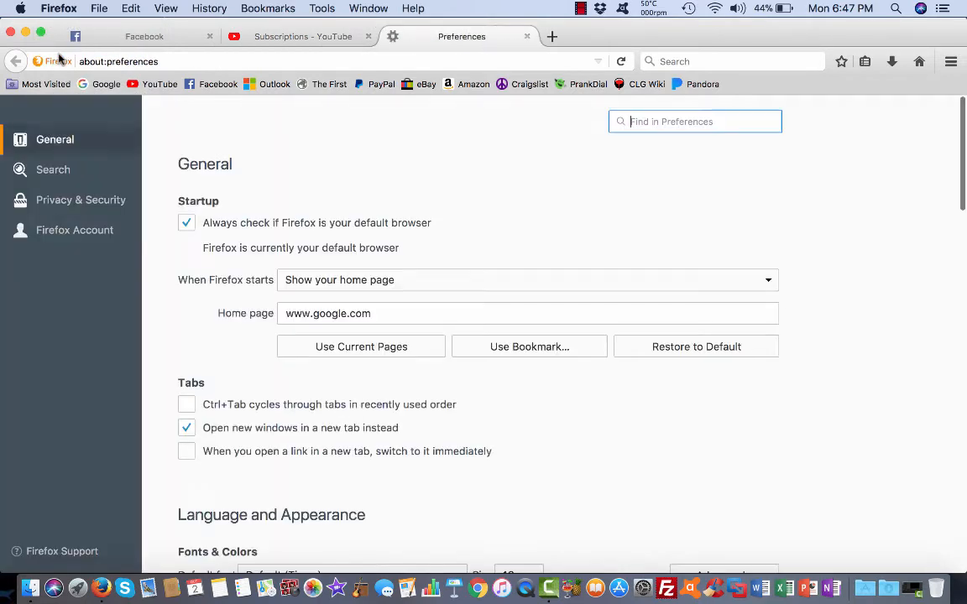
pyautogui.moveTo(81, 200)
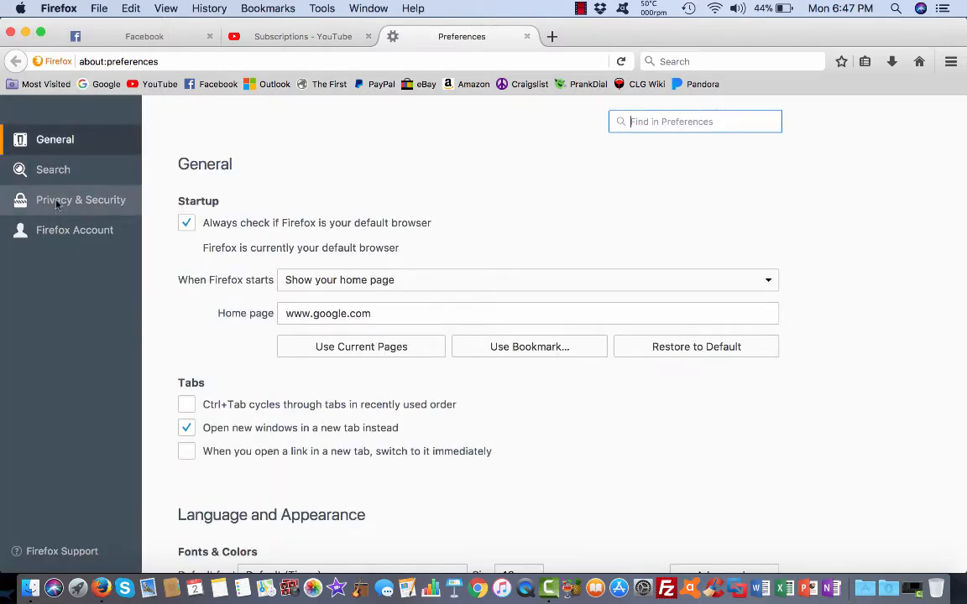
pyautogui.click(80, 200)
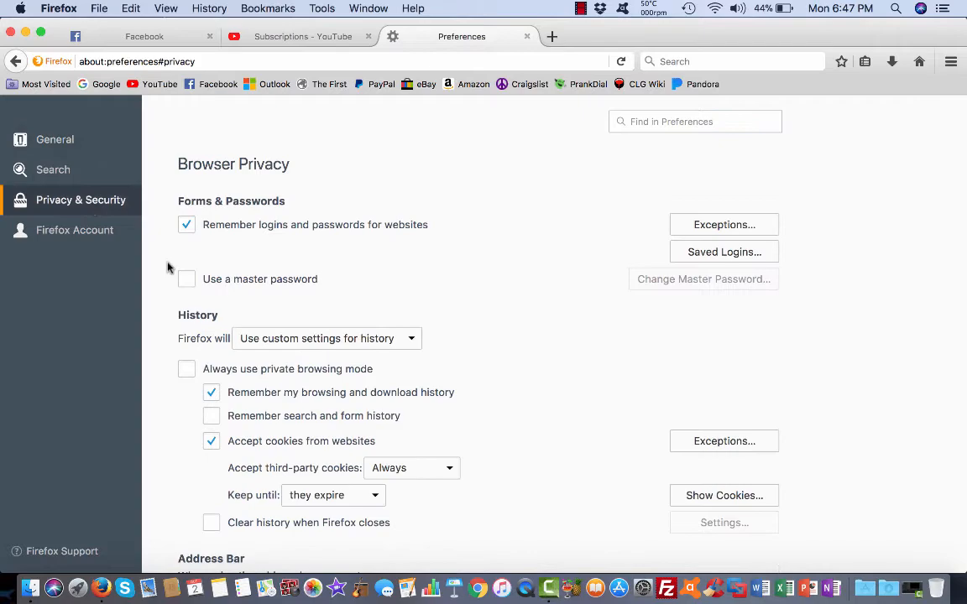
# Uncheck 'Allow Firefox to automatically send technical and interaction data' and close Preferences.
pyautogui.scroll(-3)
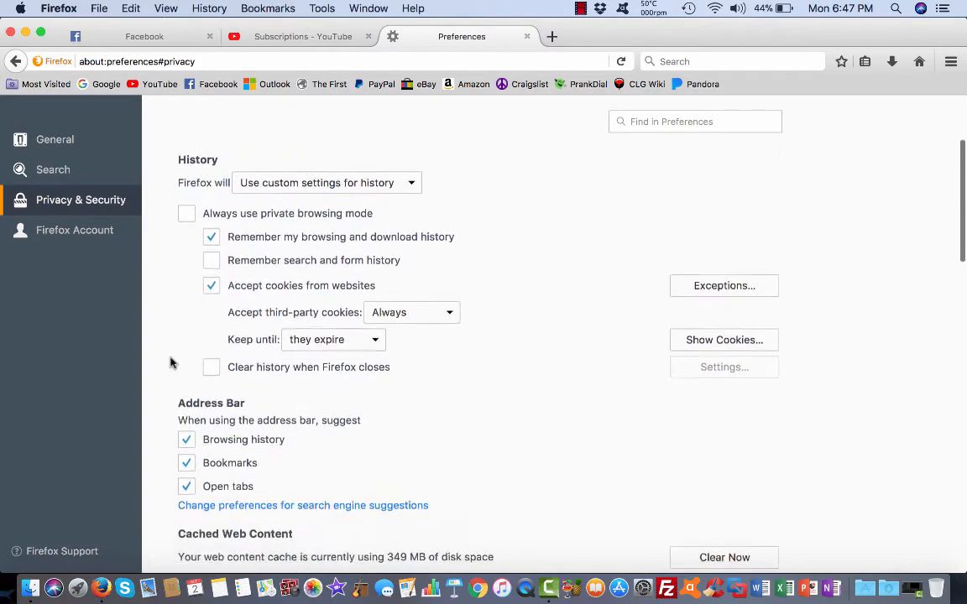
pyautogui.scroll(-3)
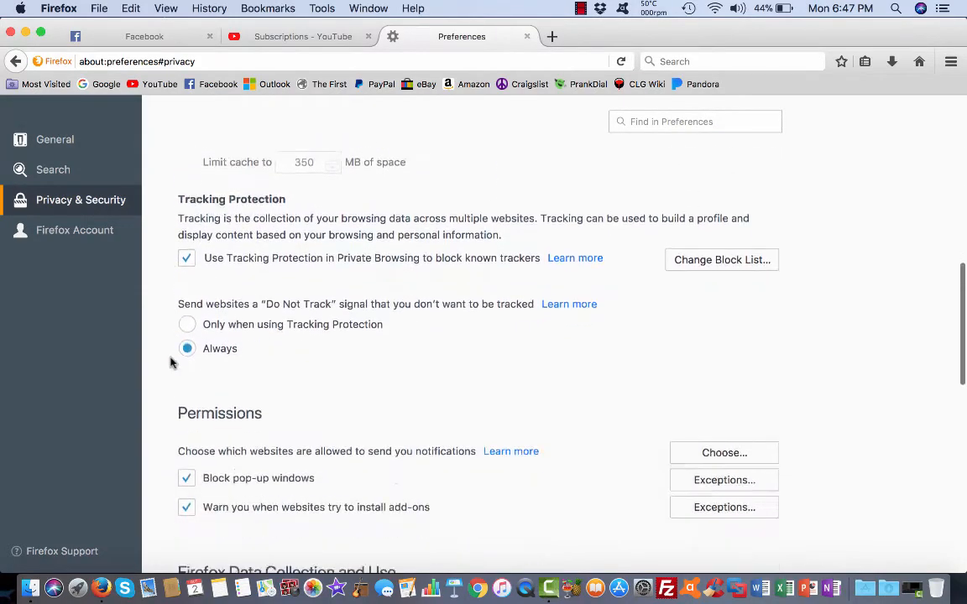
pyautogui.scroll(-3)
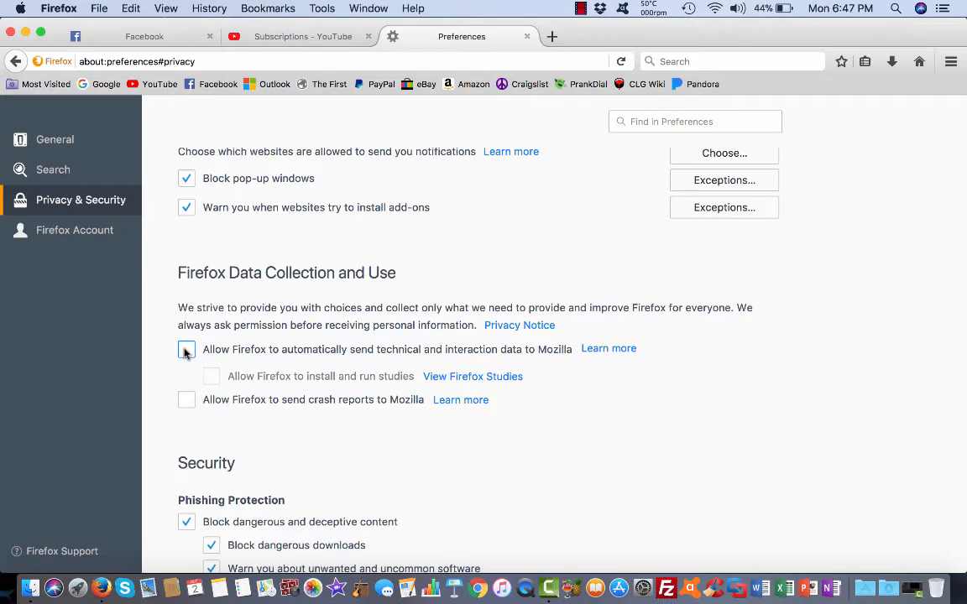
pyautogui.click(186, 349)
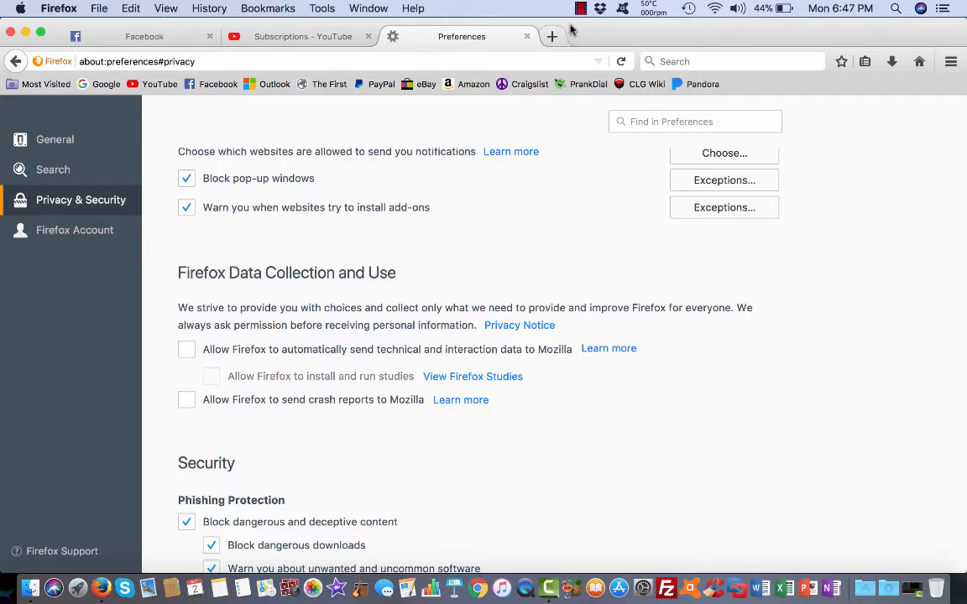
pyautogui.click(527, 37)
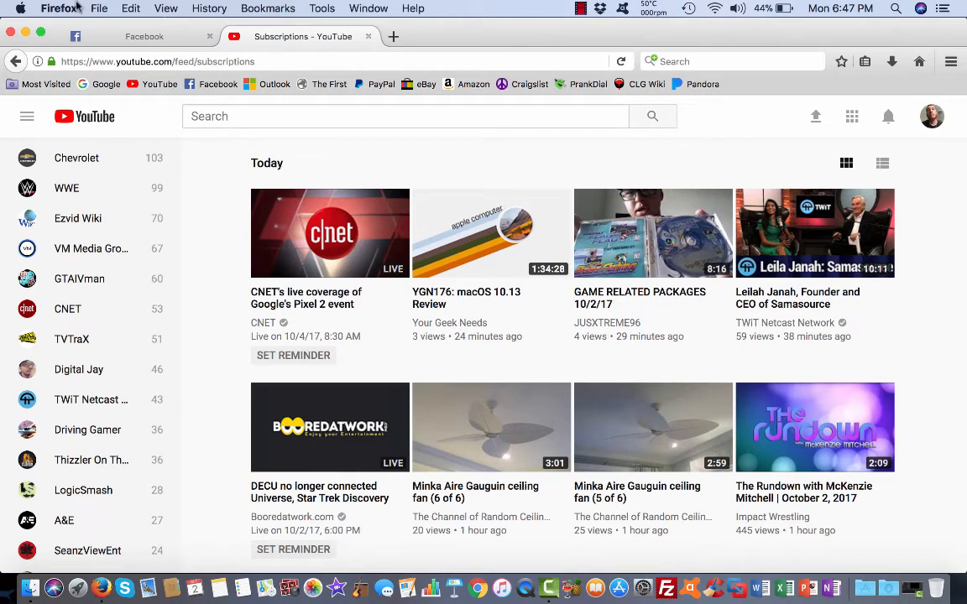
pyautogui.click(58, 8)
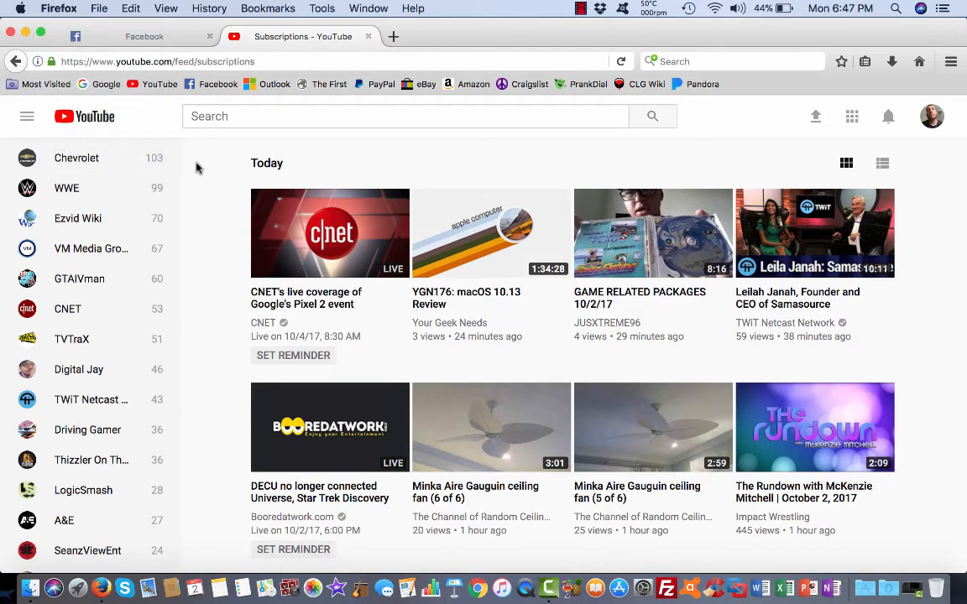
pyautogui.click(57, 8)
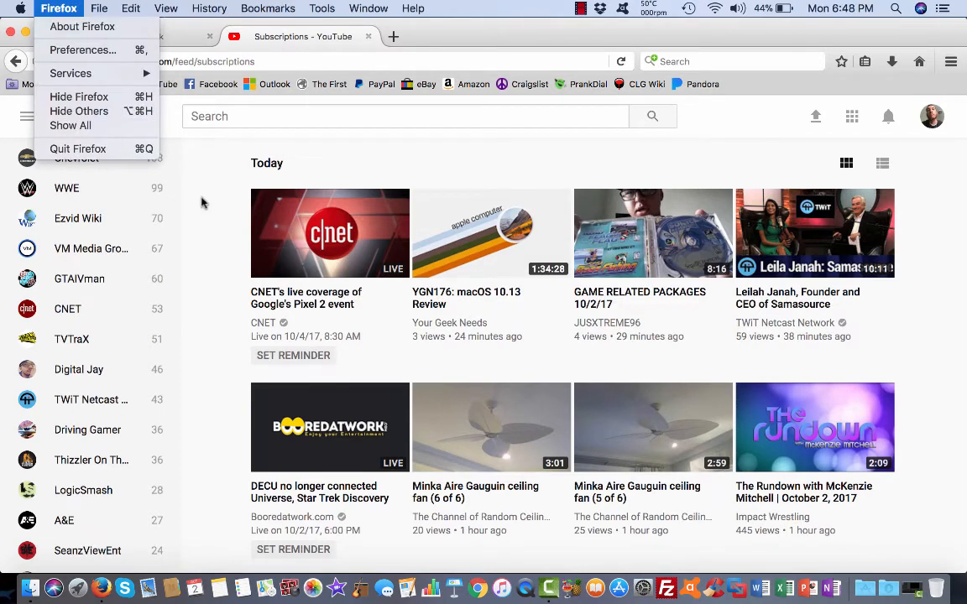
pyautogui.click(208, 201)
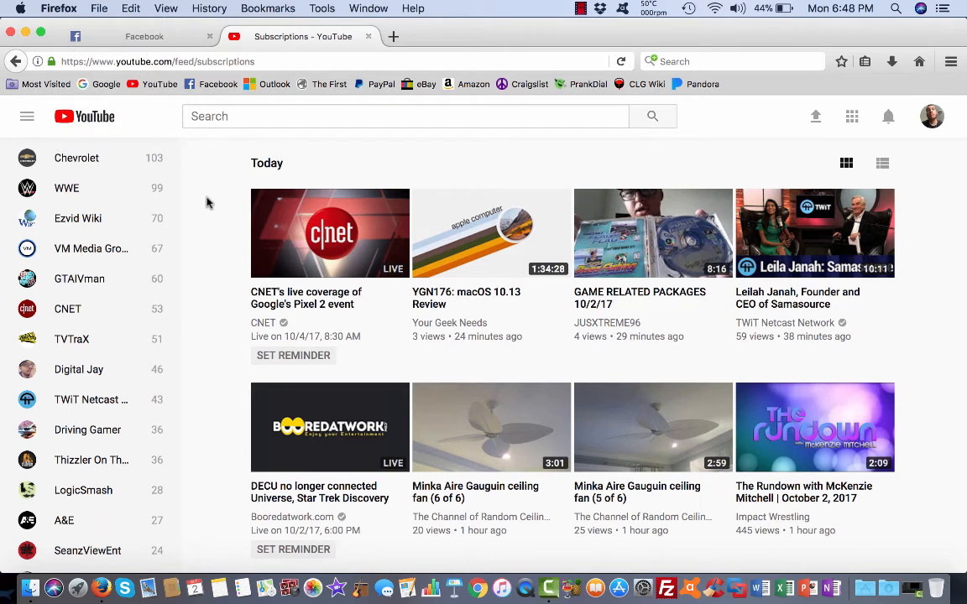
pyautogui.moveTo(318, 372)
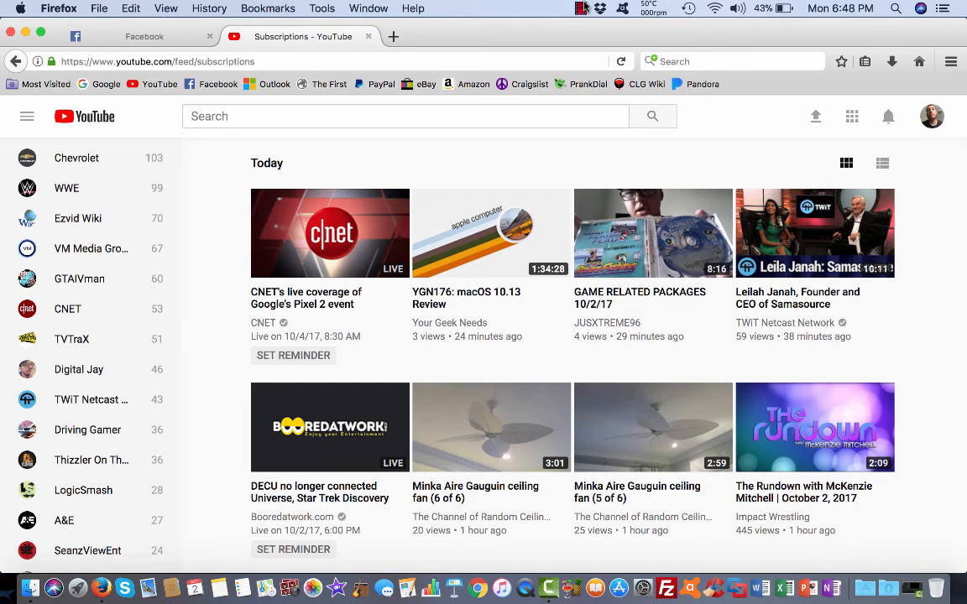
pyautogui.click(581, 9)
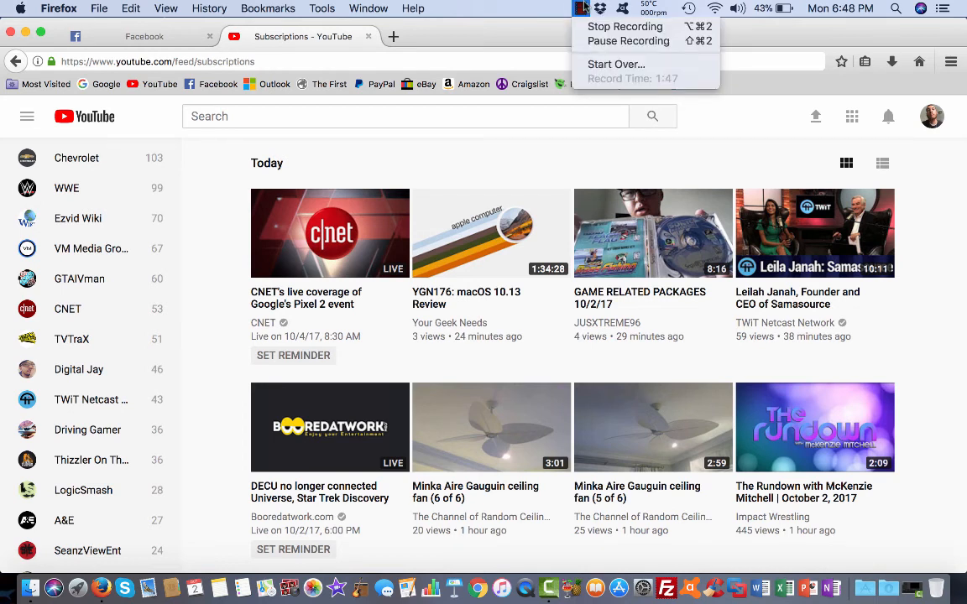
pyautogui.moveTo(624, 27)
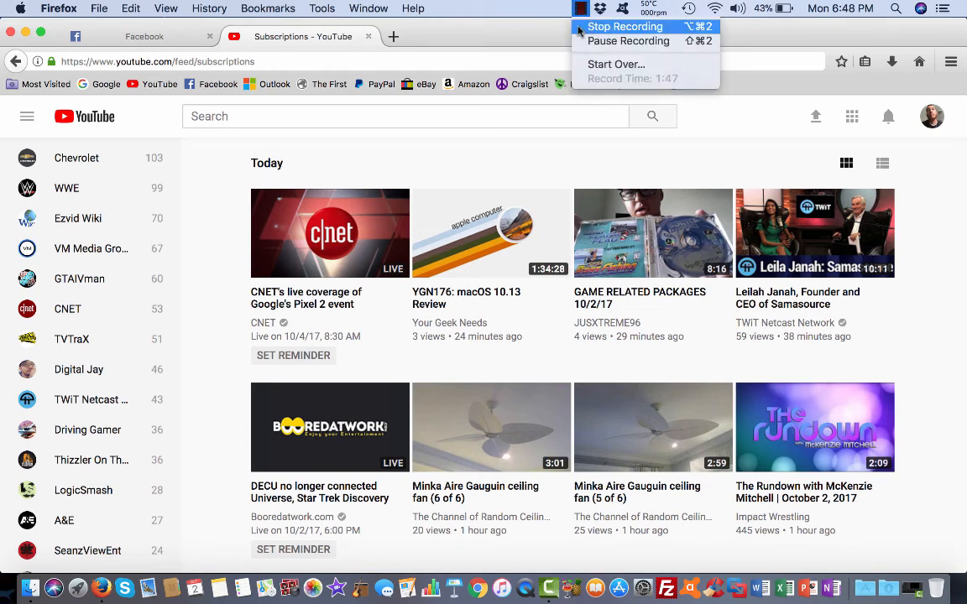